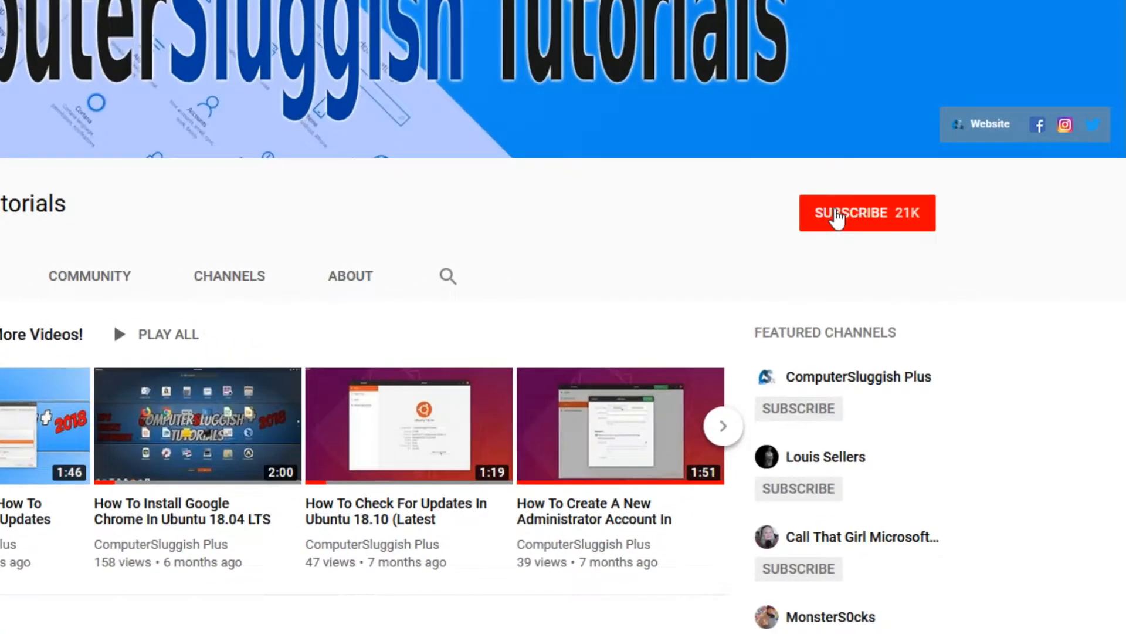
# Subscribe to the ComputerSluggish Tutorials YouTube channel
pyautogui.click(867, 212)
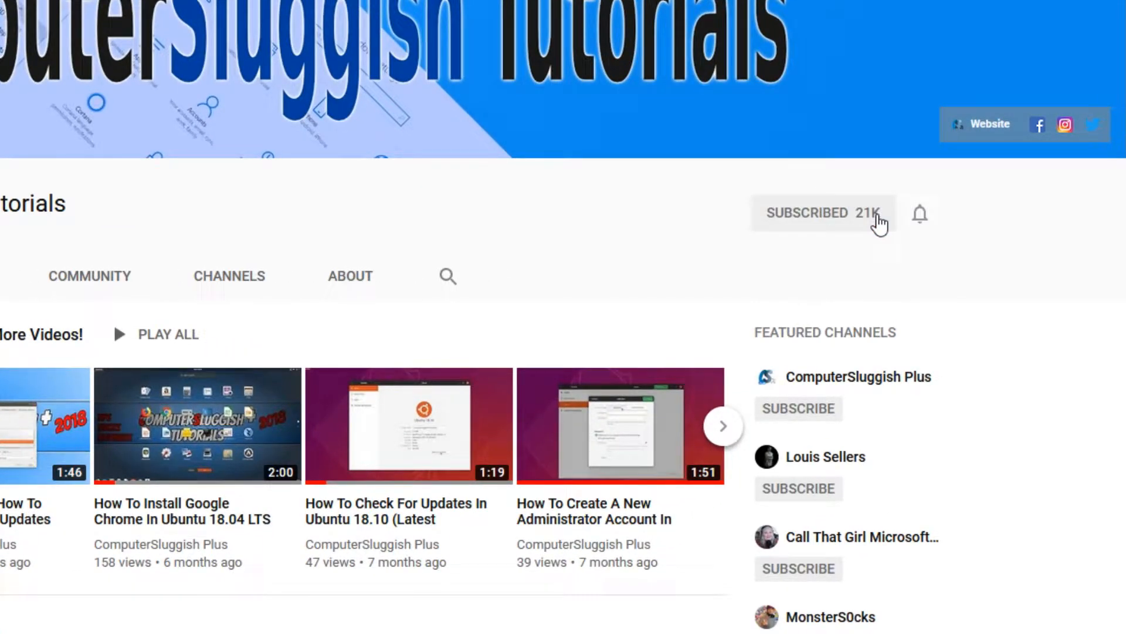
pyautogui.moveTo(921, 213)
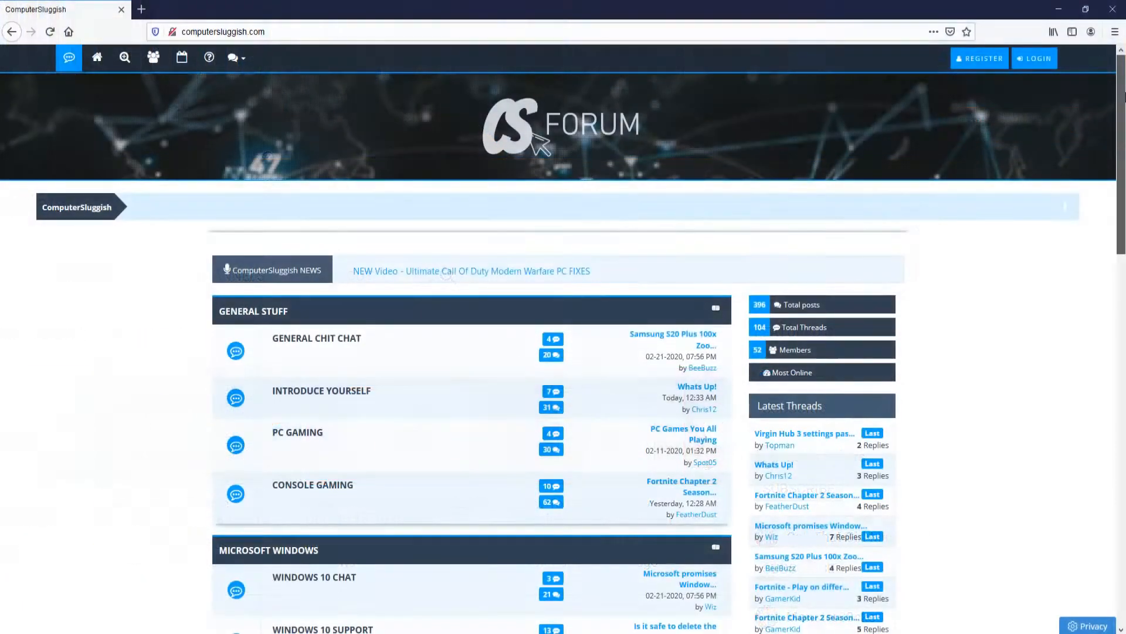
pyautogui.scroll(-3)
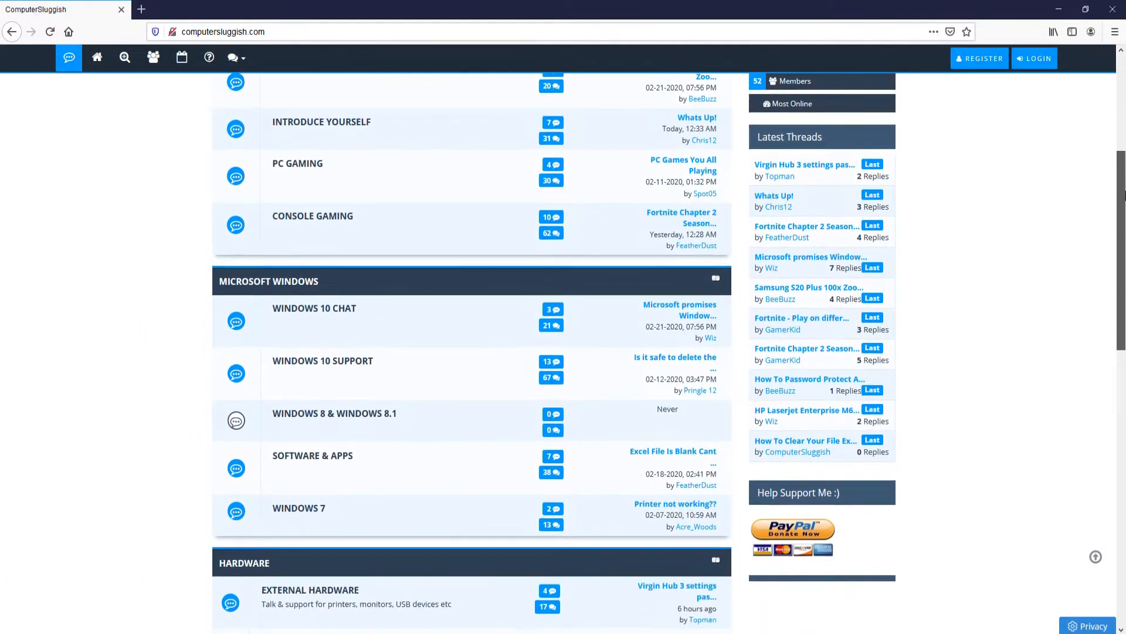
pyautogui.scroll(-3)
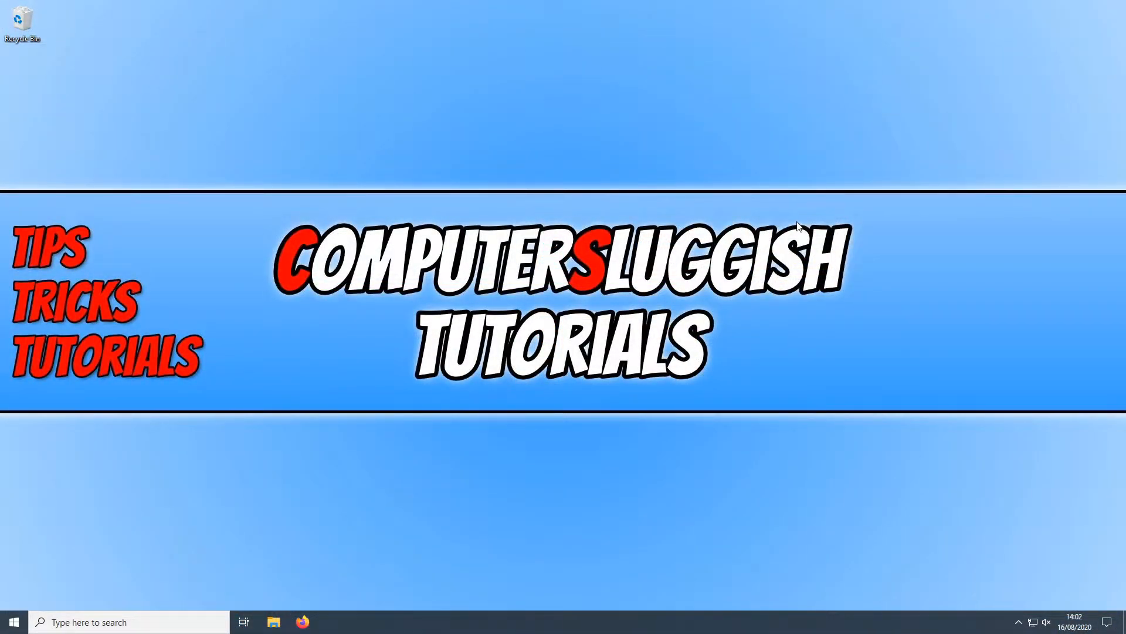
pyautogui.moveTo(790, 248)
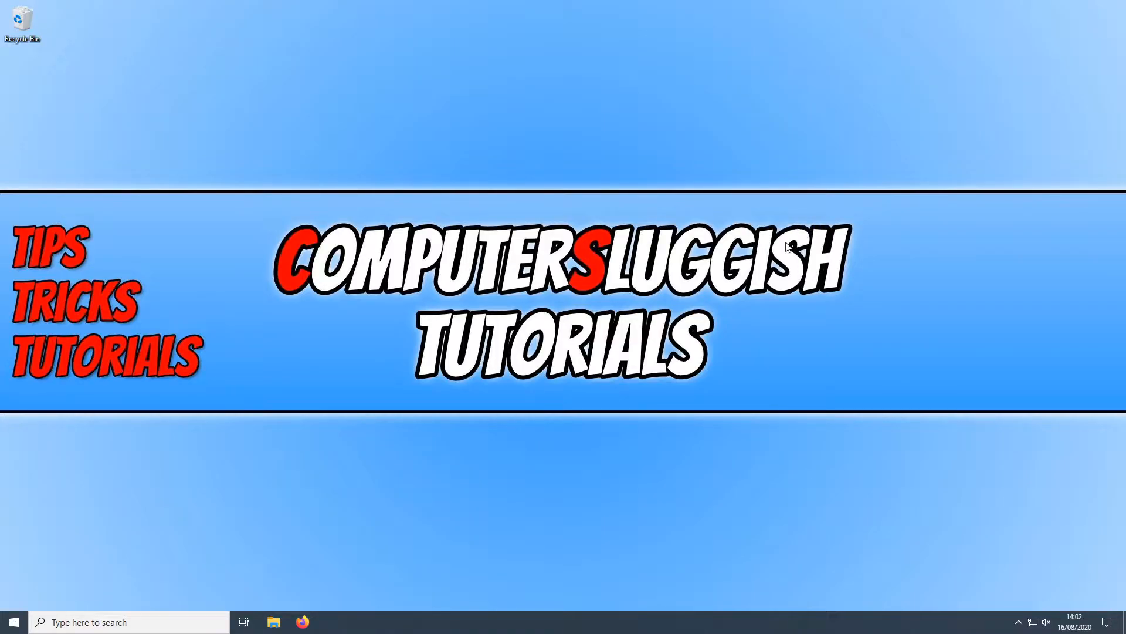
pyautogui.moveTo(775, 457)
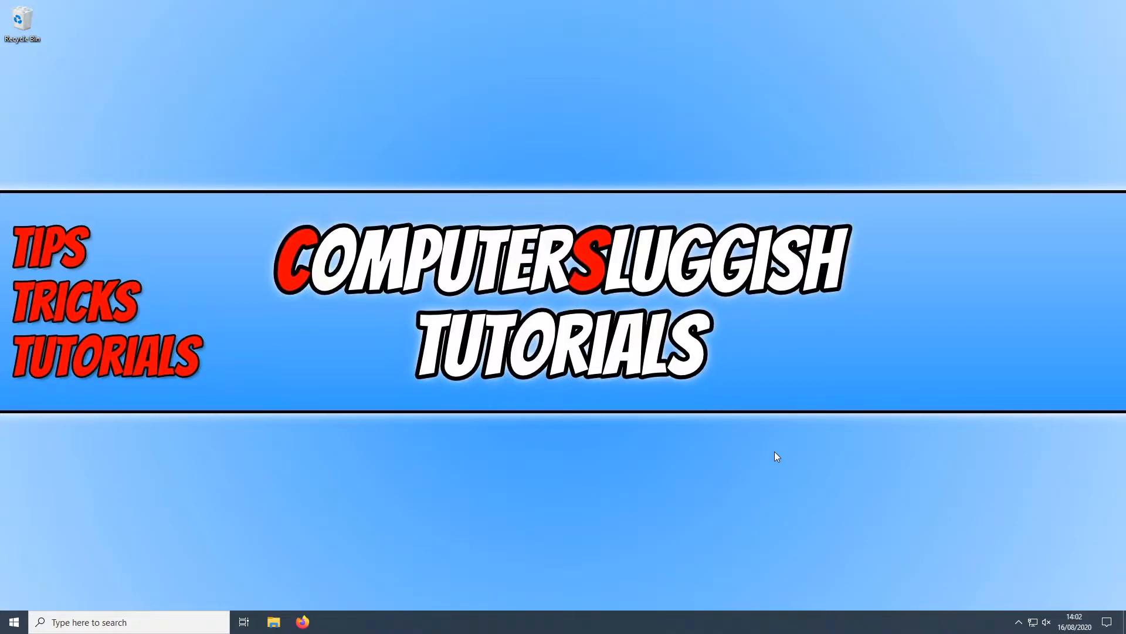
pyautogui.moveTo(694, 441)
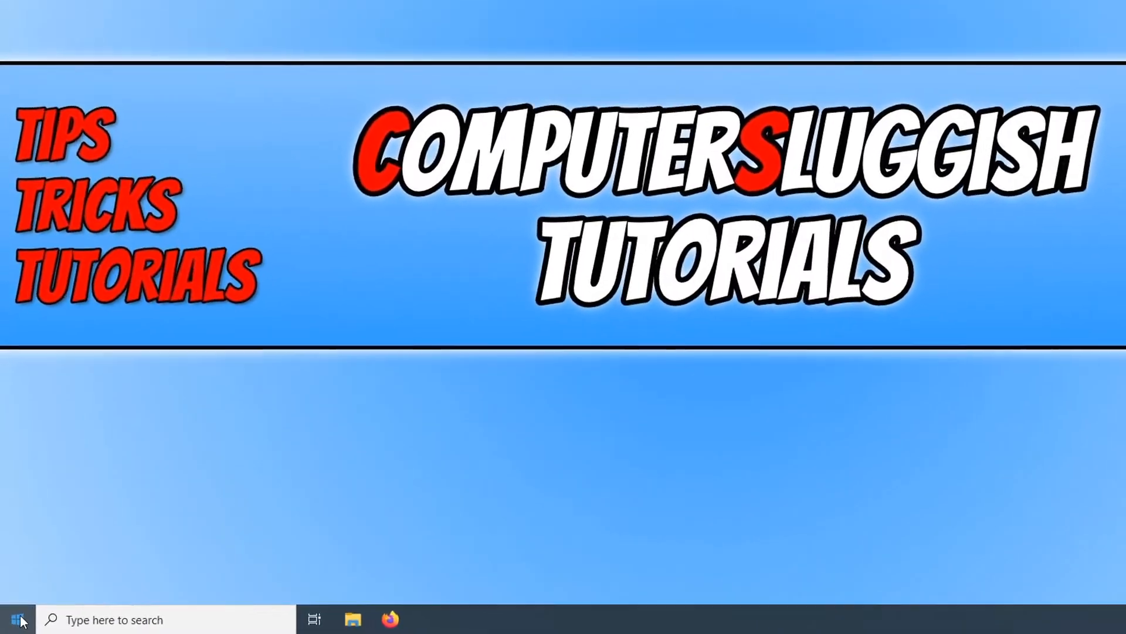
# Go from Start to Settings, Privacy, and the Location permissions page
pyautogui.click(10, 619)
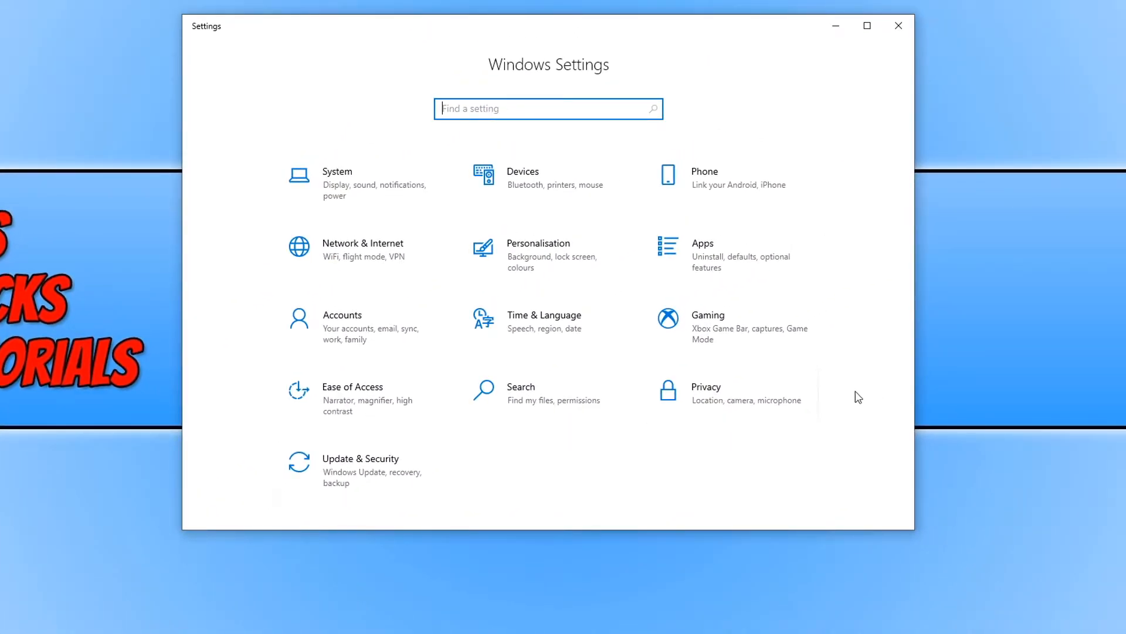
pyautogui.click(705, 387)
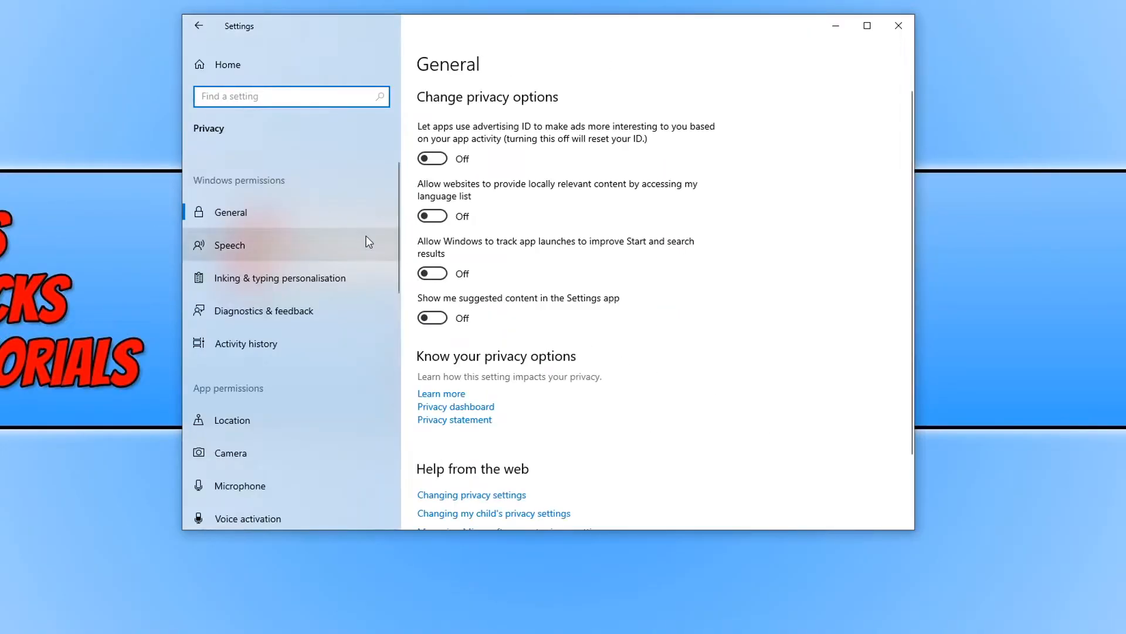
pyautogui.moveTo(279, 419)
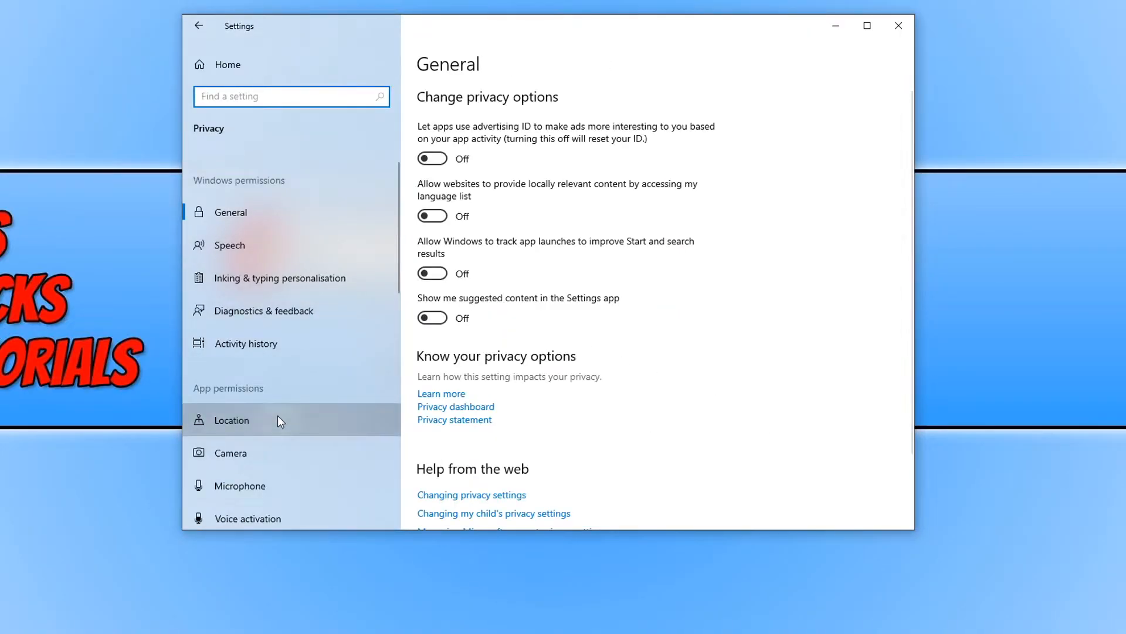
pyautogui.click(231, 420)
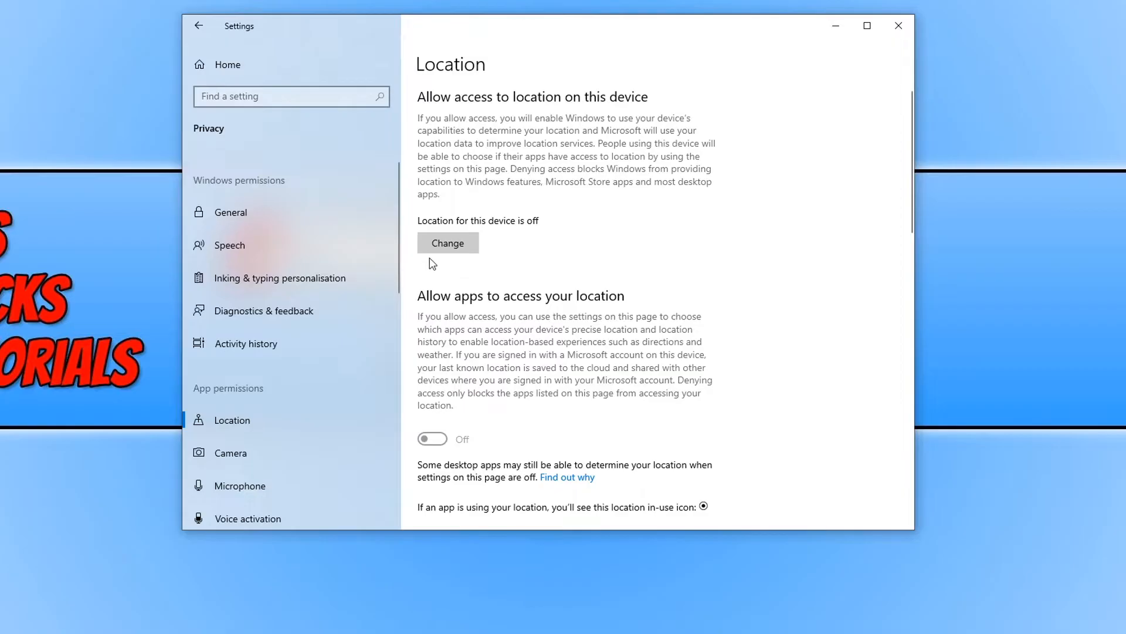
# Switch on device location access and Allow apps to access your location
pyautogui.click(447, 243)
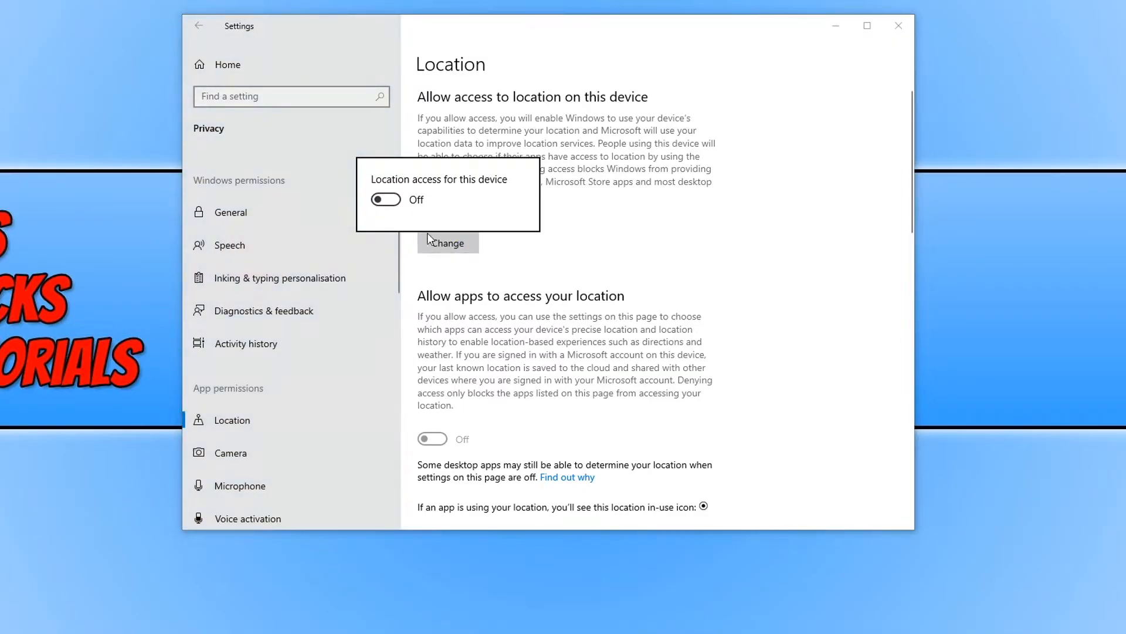
pyautogui.click(384, 199)
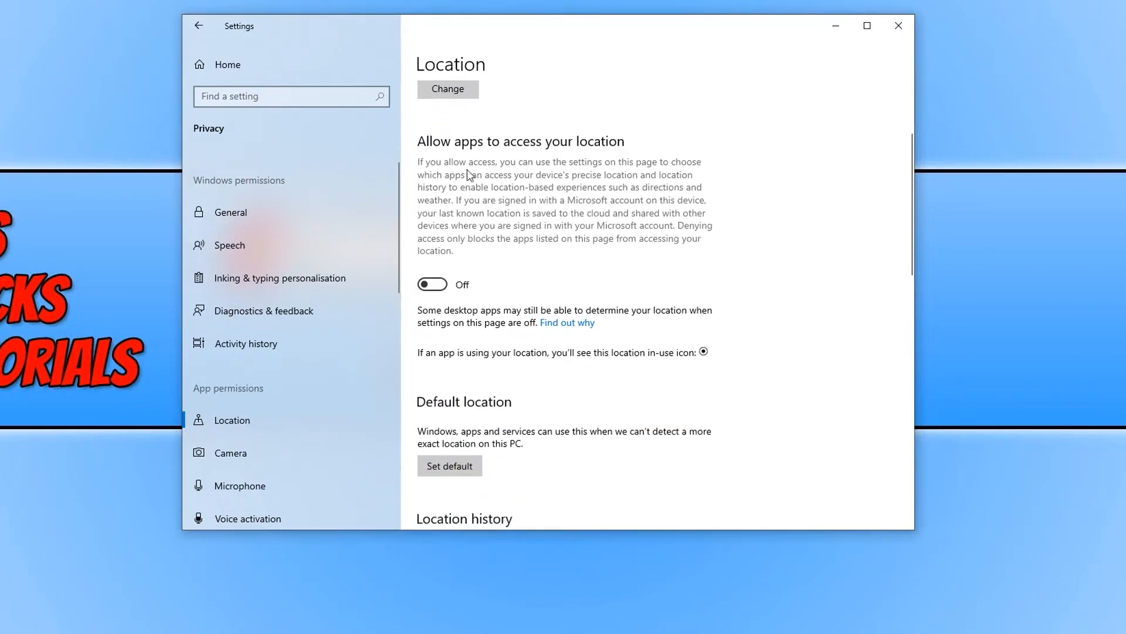
pyautogui.moveTo(570, 156)
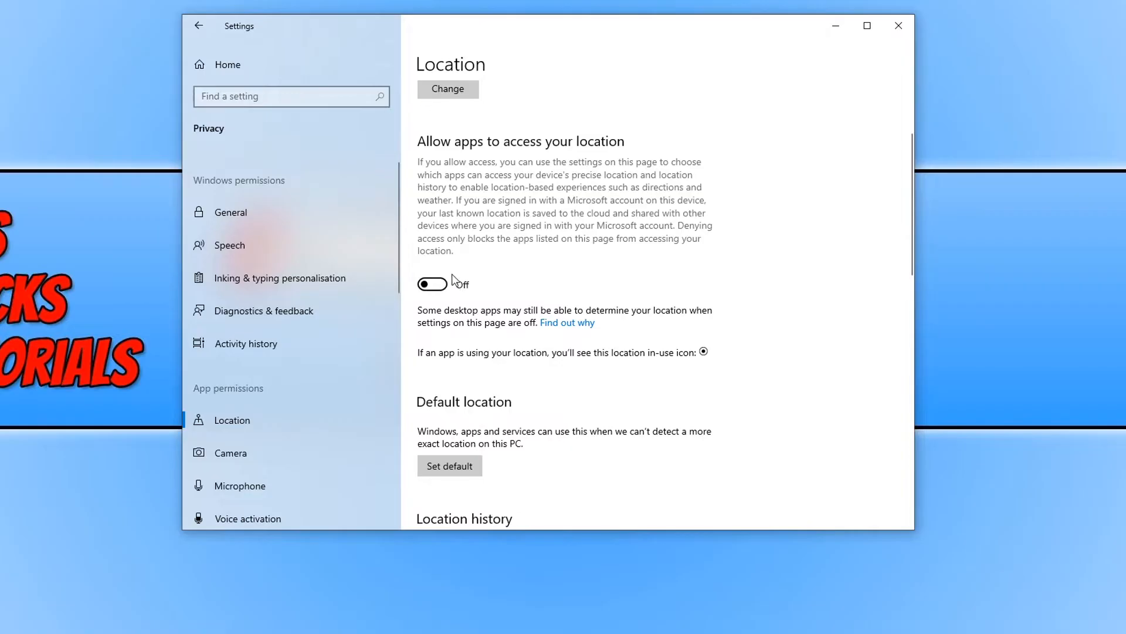
pyautogui.click(431, 284)
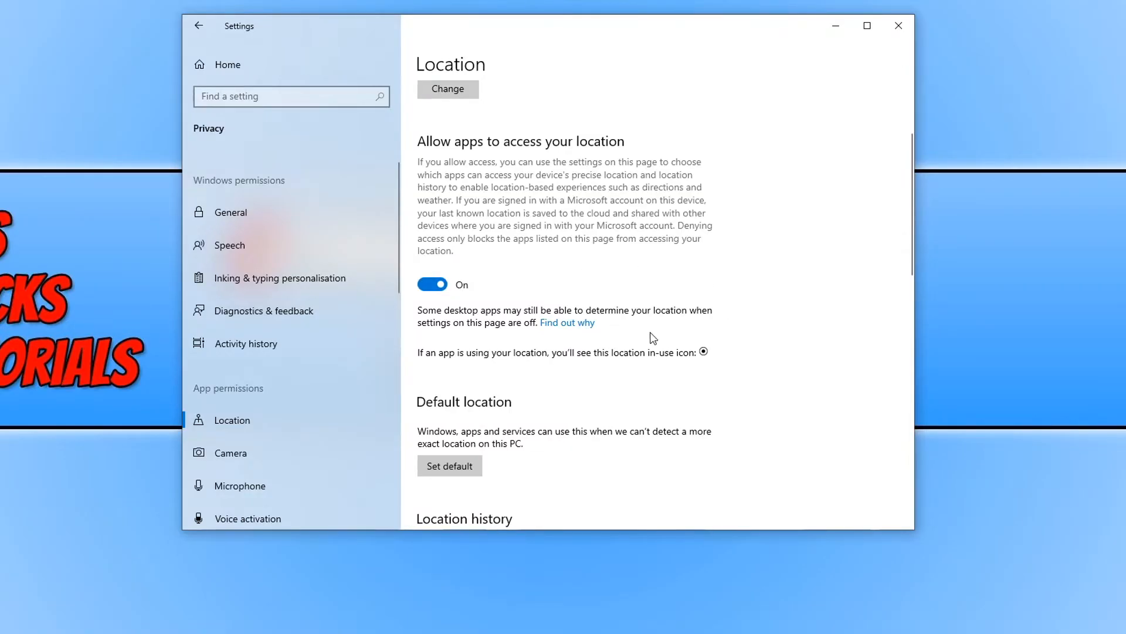
pyautogui.scroll(-3)
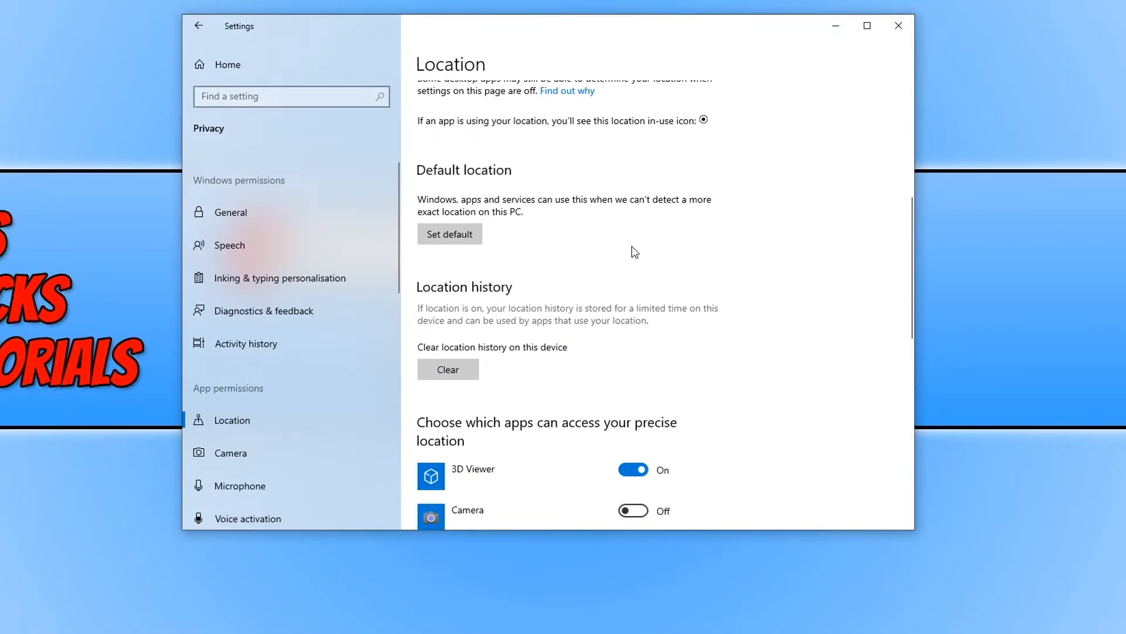
# Switch on location access for Maps and Weather in the precise-location app list
pyautogui.scroll(-3)
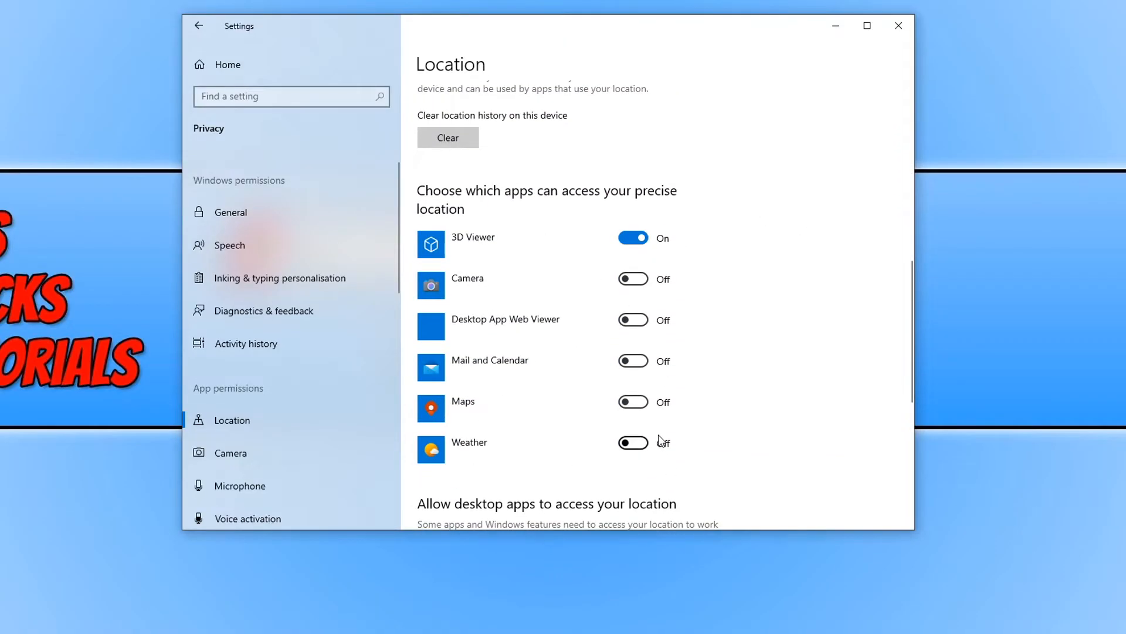
pyautogui.click(633, 441)
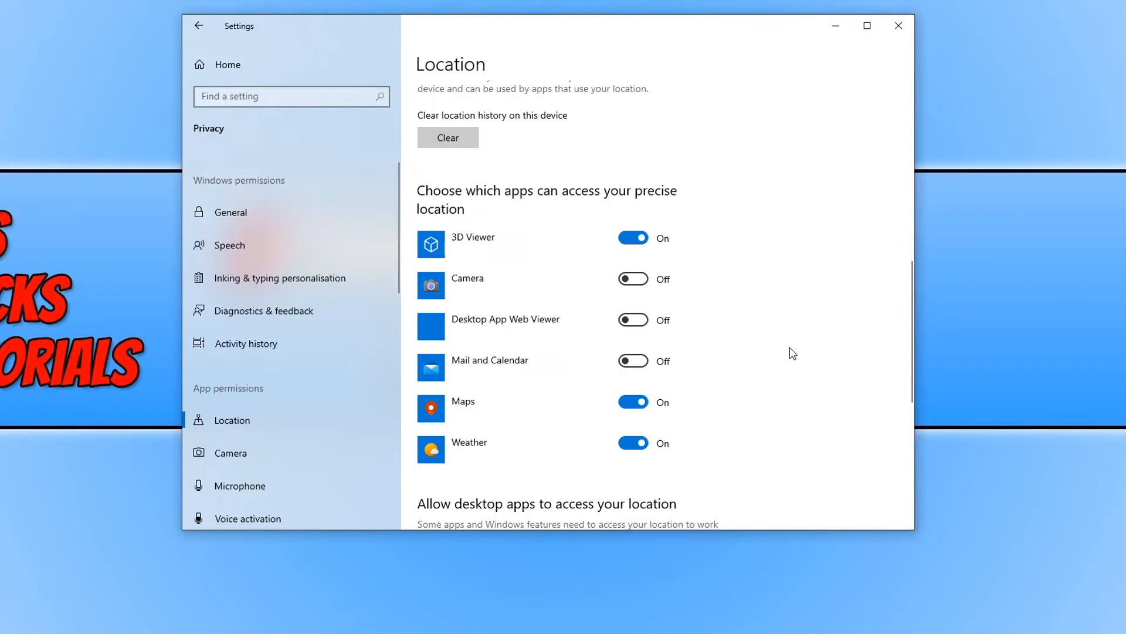
pyautogui.scroll(-3)
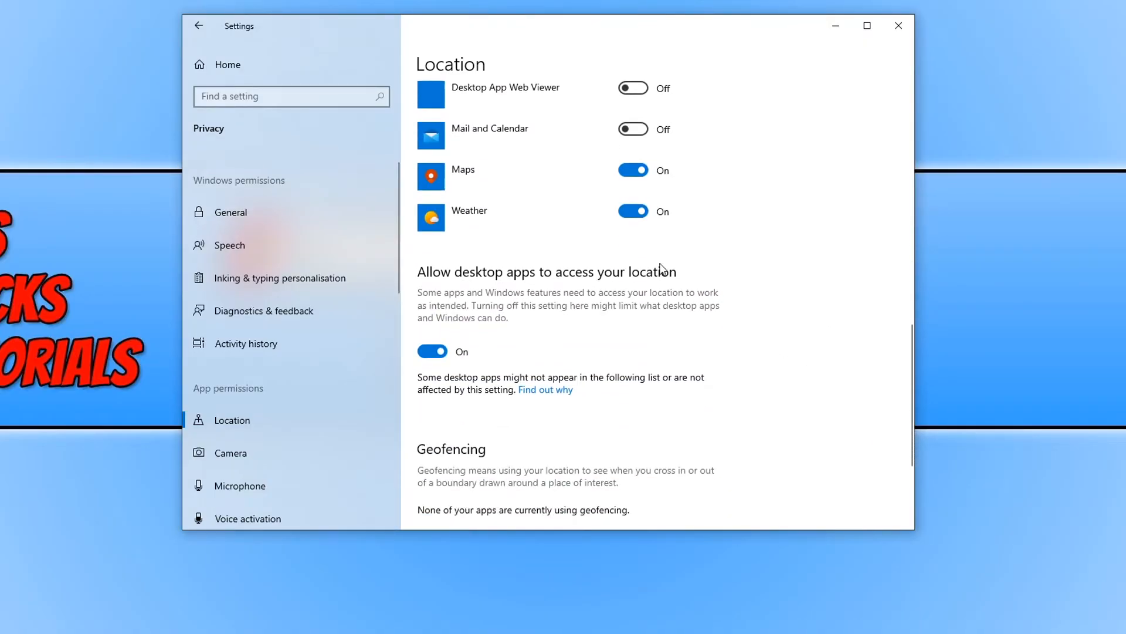
pyautogui.moveTo(842, 363)
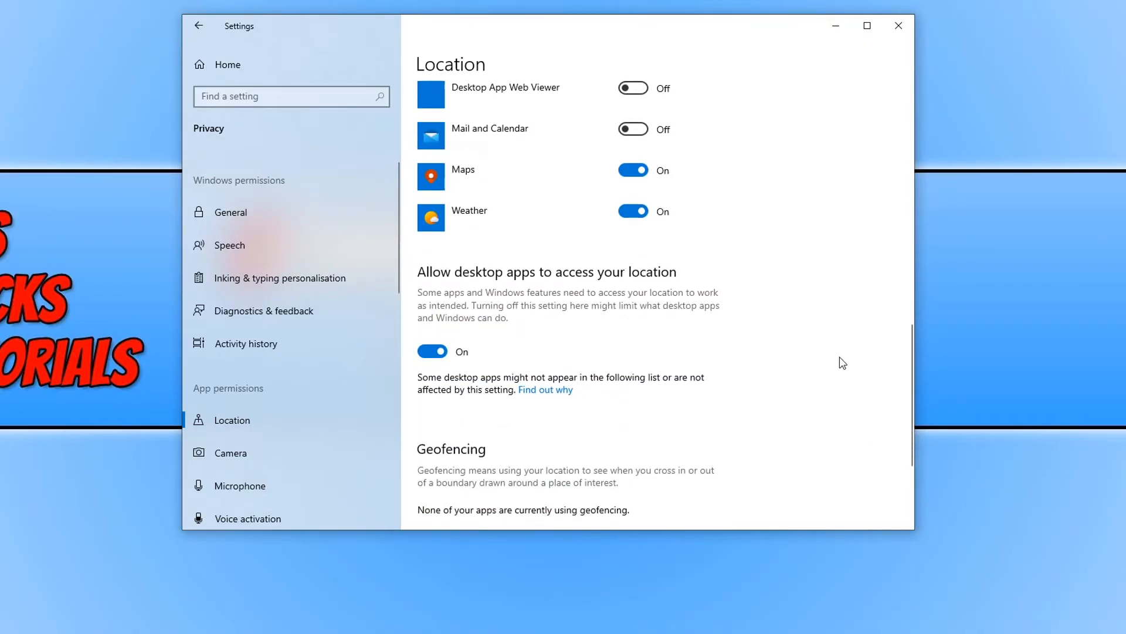
pyautogui.scroll(-3)
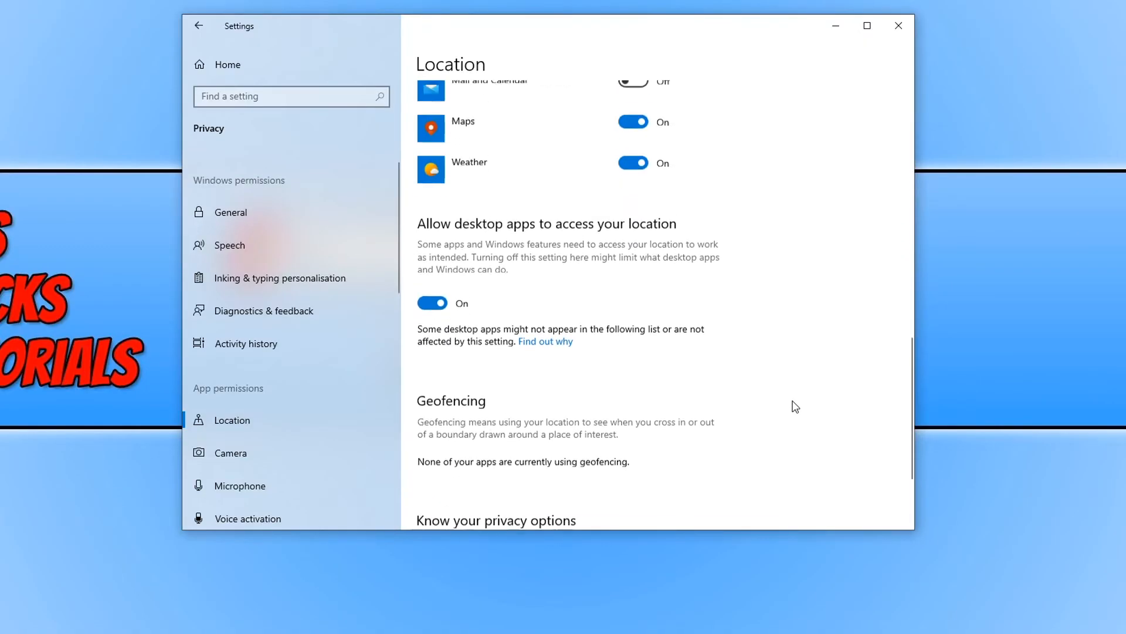